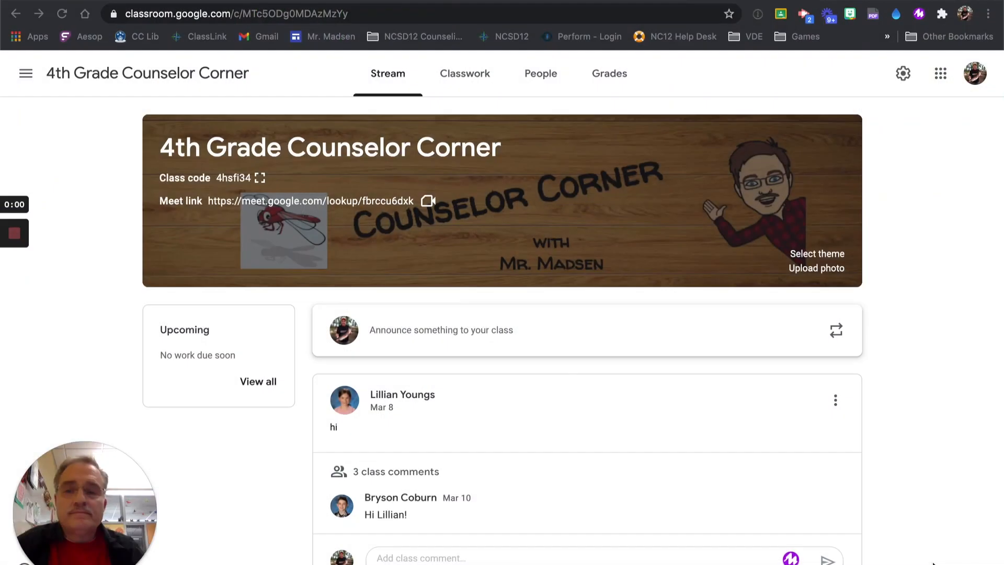
Step: Go to the Classwork page and scroll down to the 2nd Step topic's three lessons
click(14, 232)
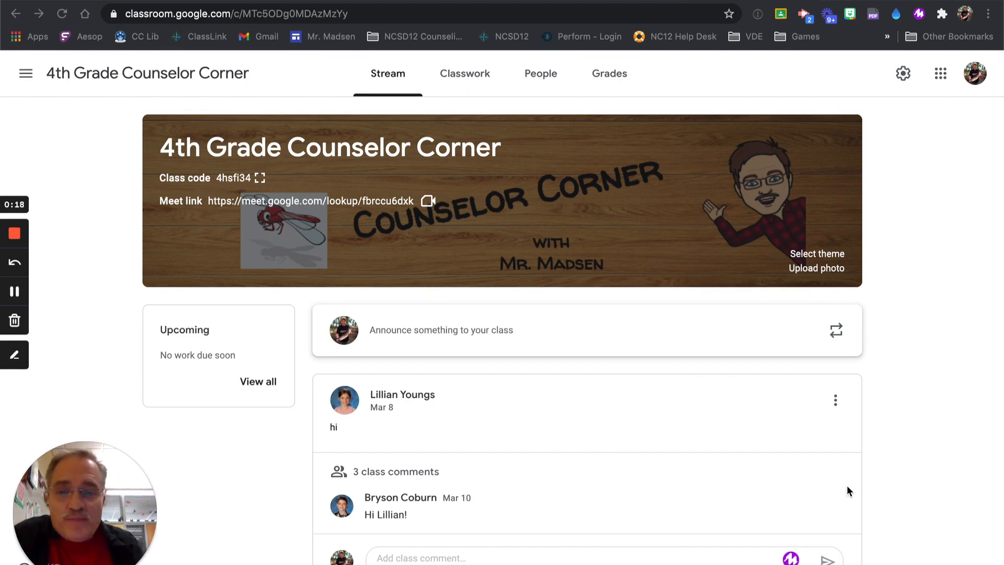
mouse_move(516, 176)
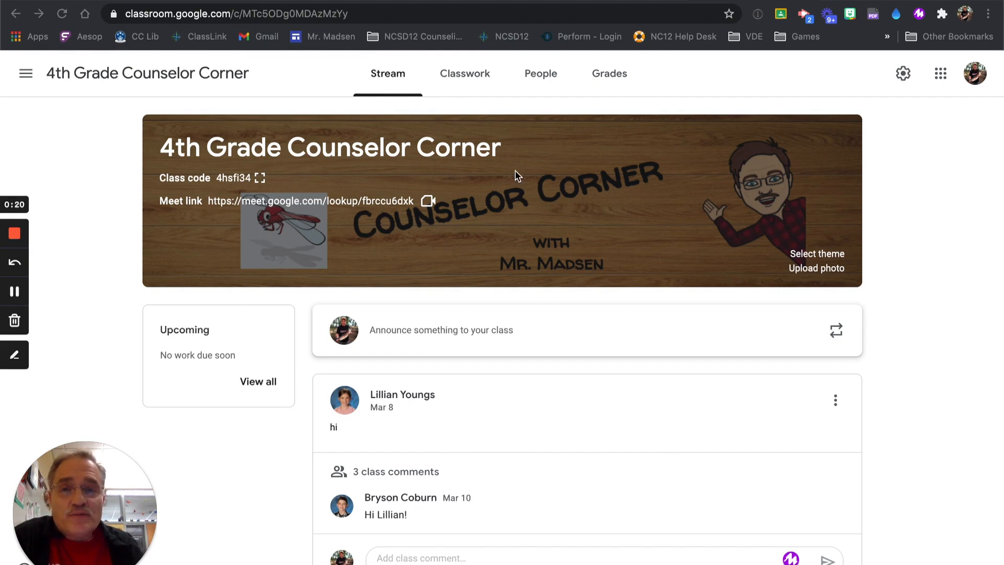
mouse_move(465, 73)
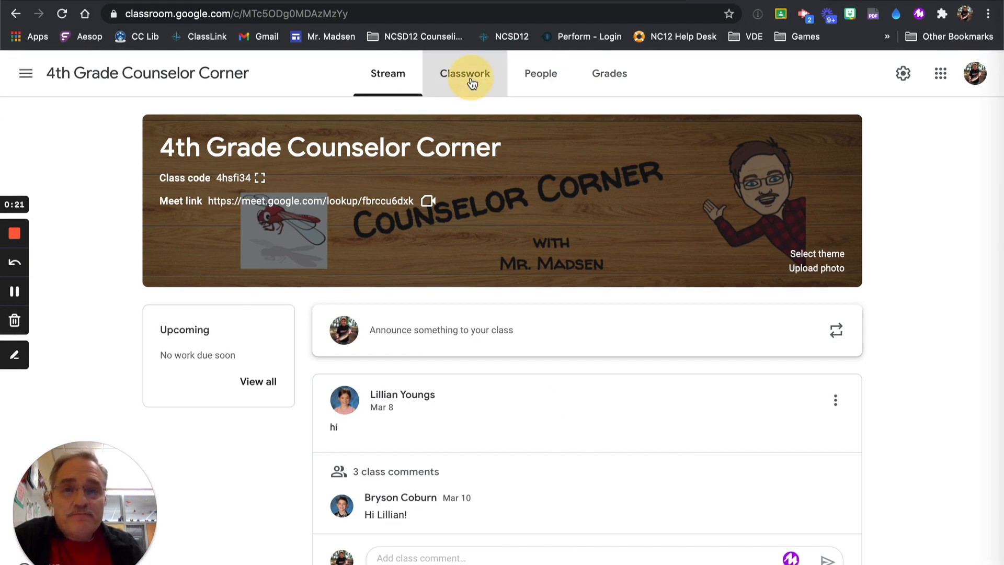
click(464, 73)
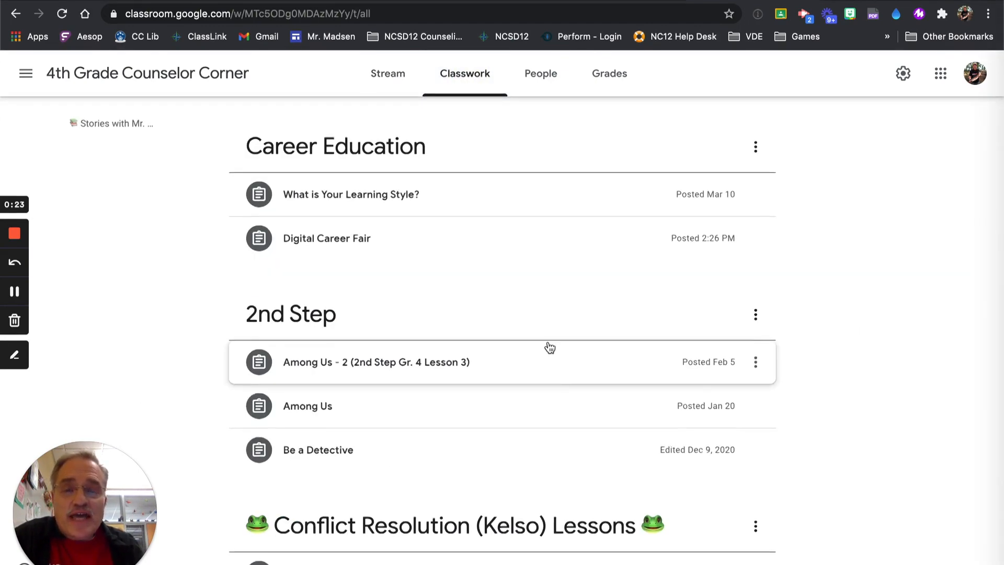
scroll(down, 3)
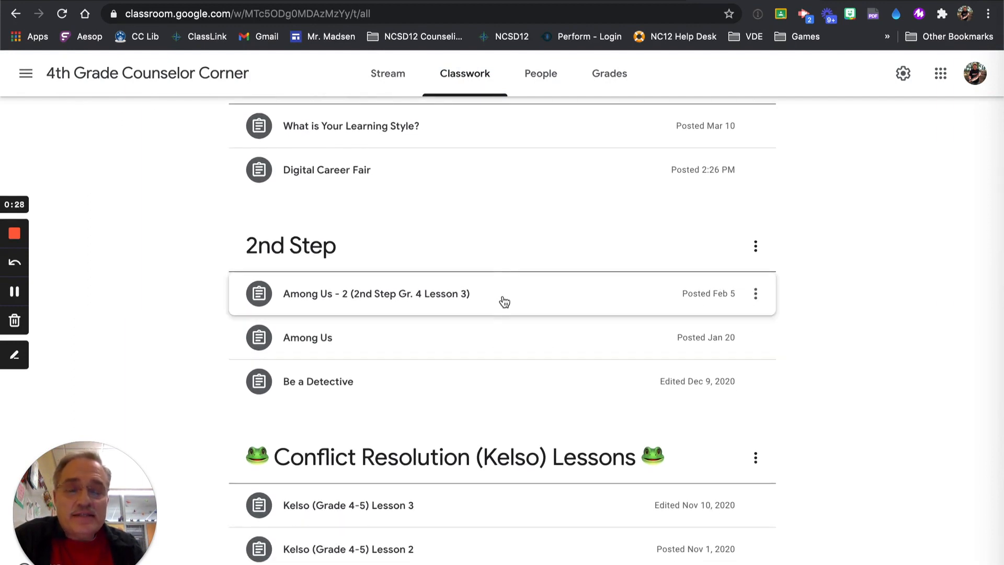
scroll(down, 3)
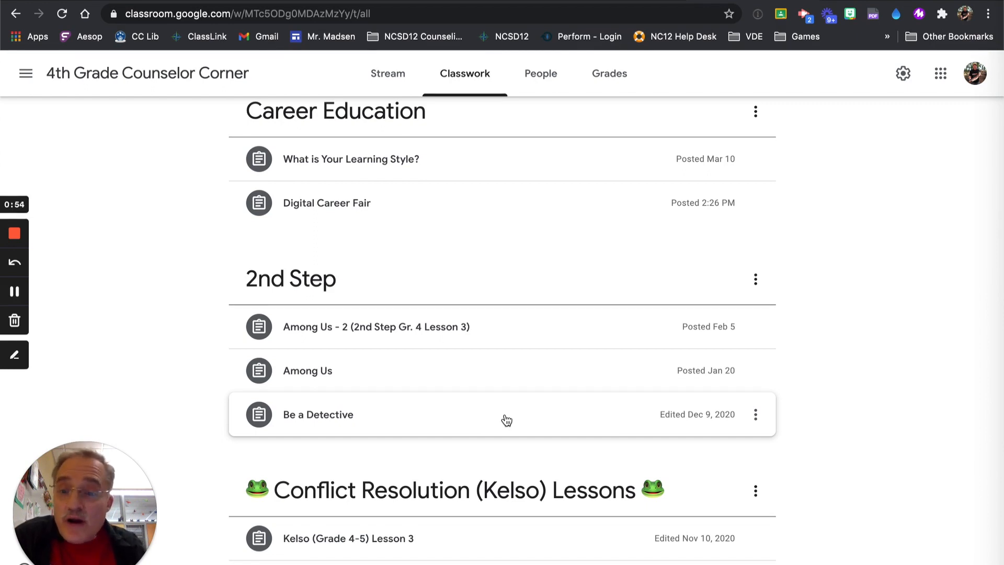
click(319, 414)
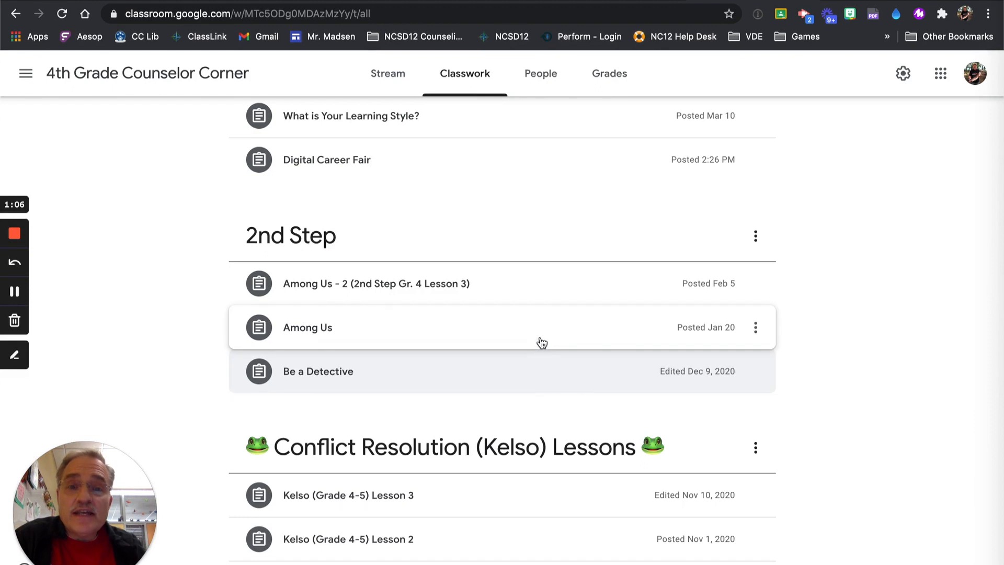
click(308, 327)
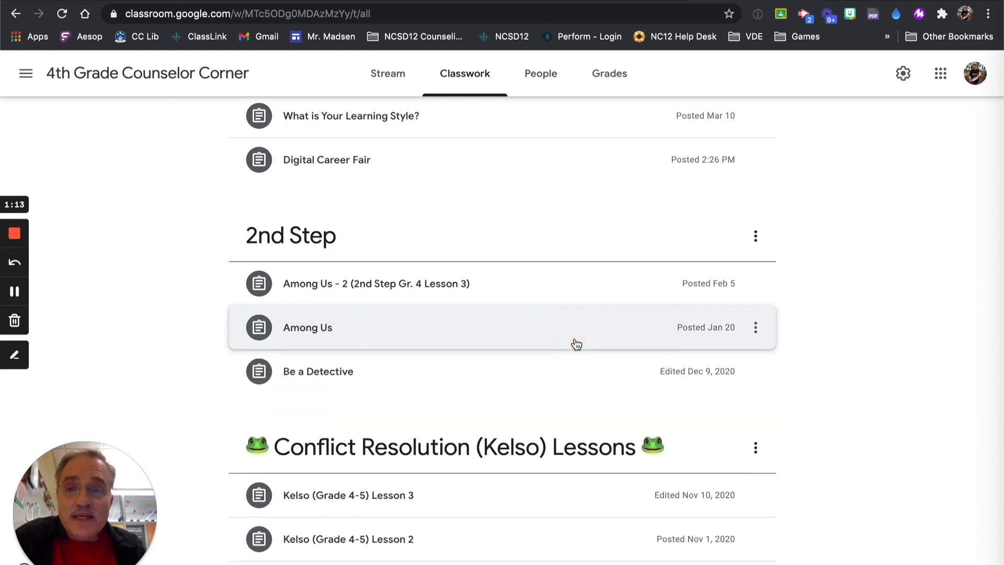
click(376, 283)
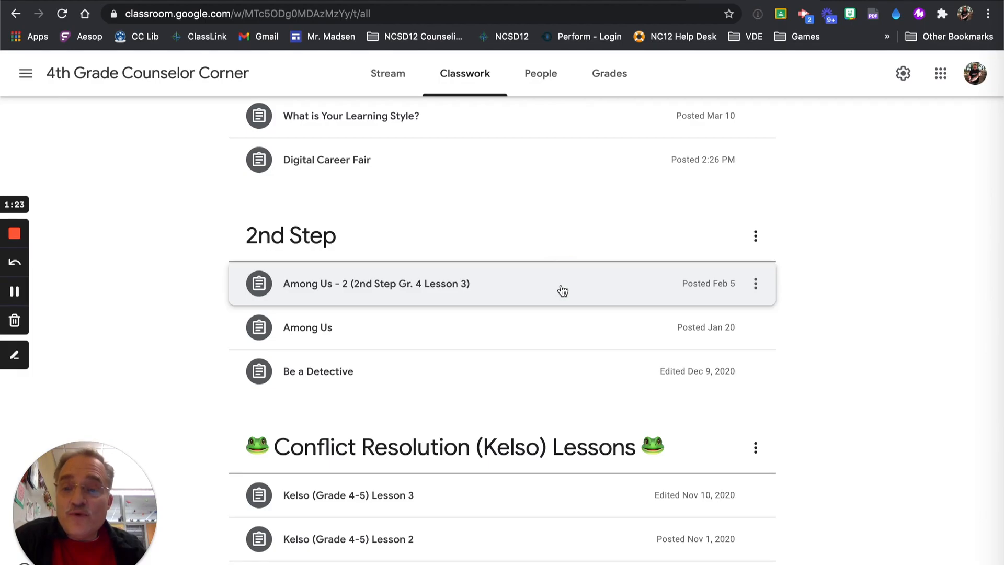
mouse_move(556, 284)
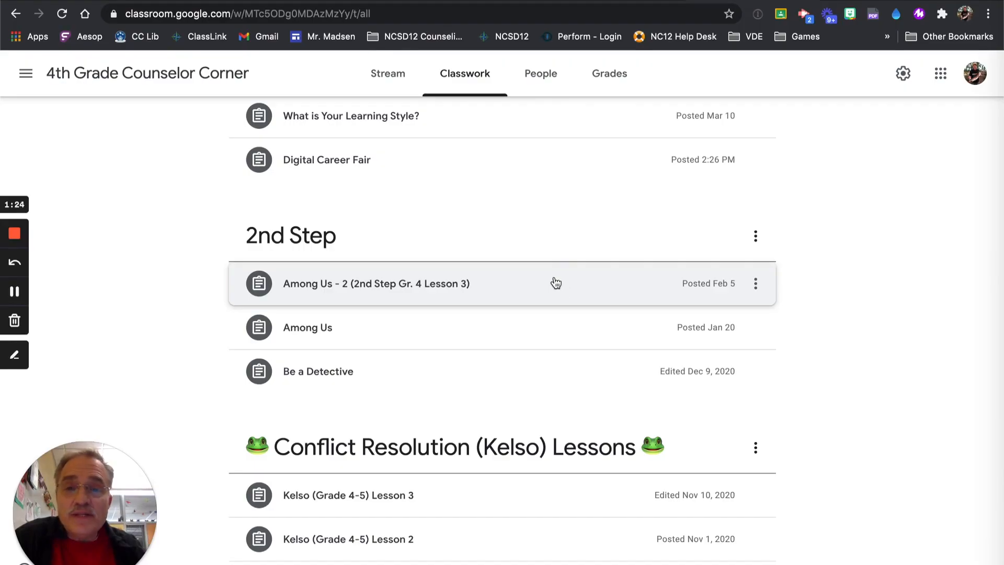